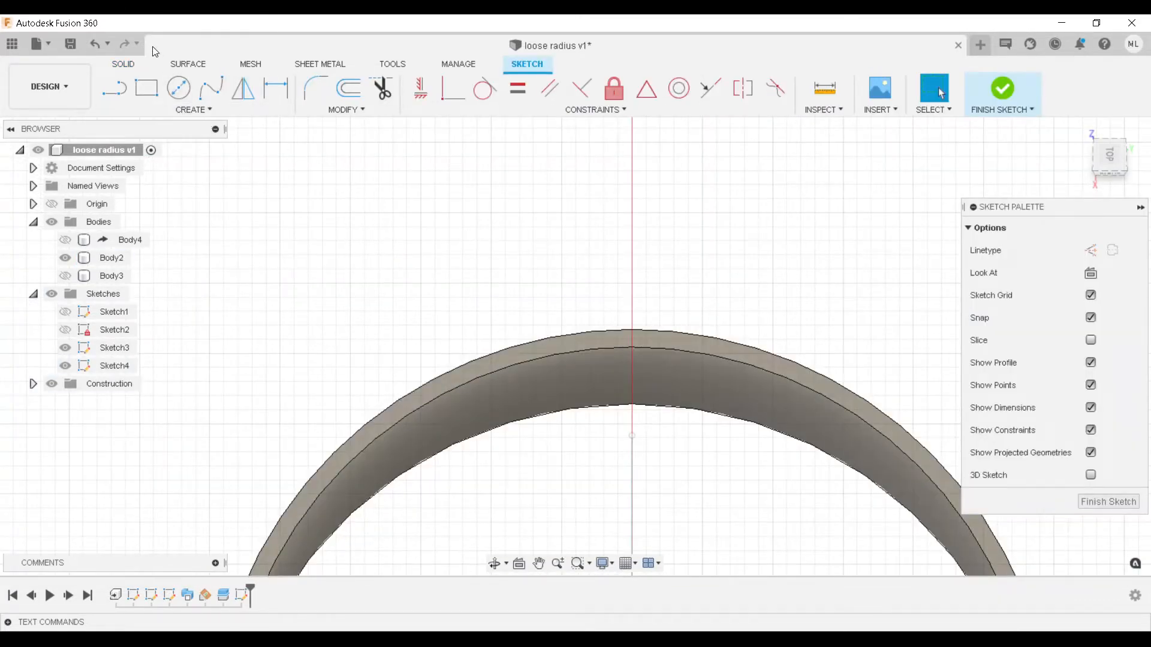
# Project the ring body's edge into the angled sketch, finish Sketch5, and select the tilted ring profile
pyautogui.click(193, 109)
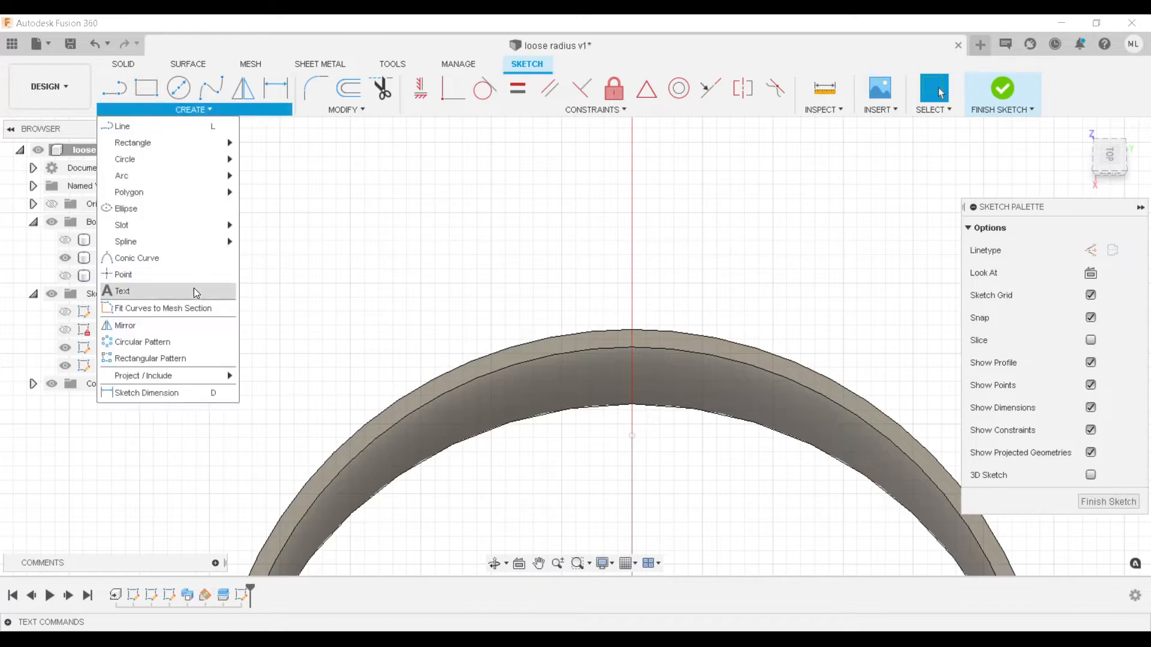
pyautogui.moveTo(143, 376)
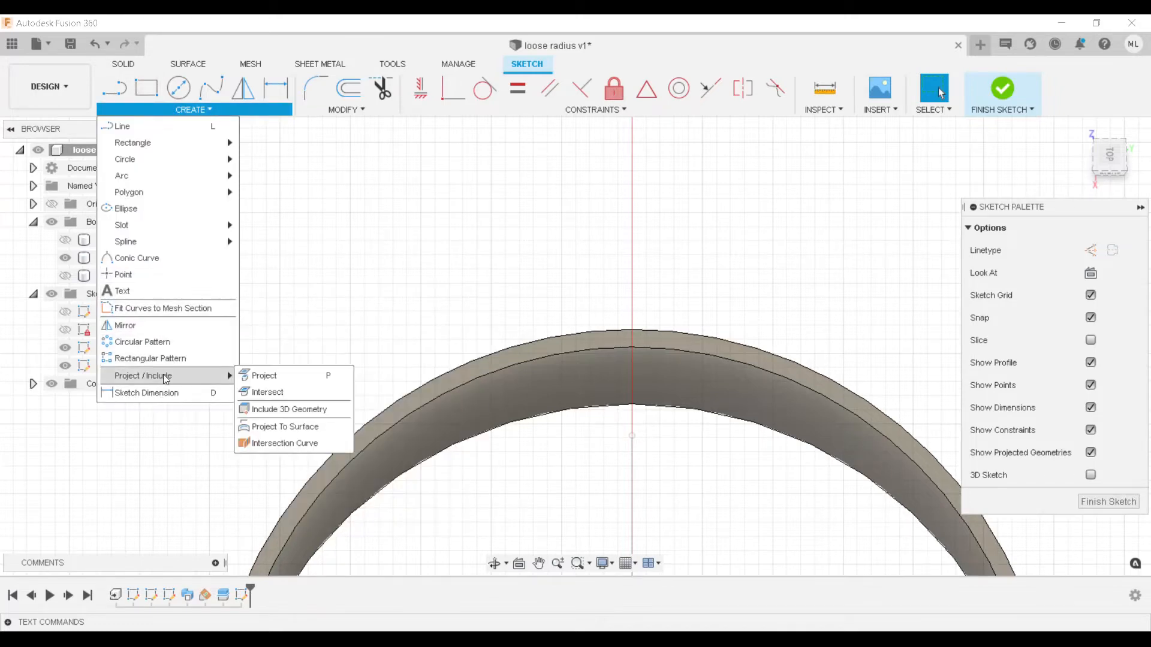
pyautogui.click(264, 376)
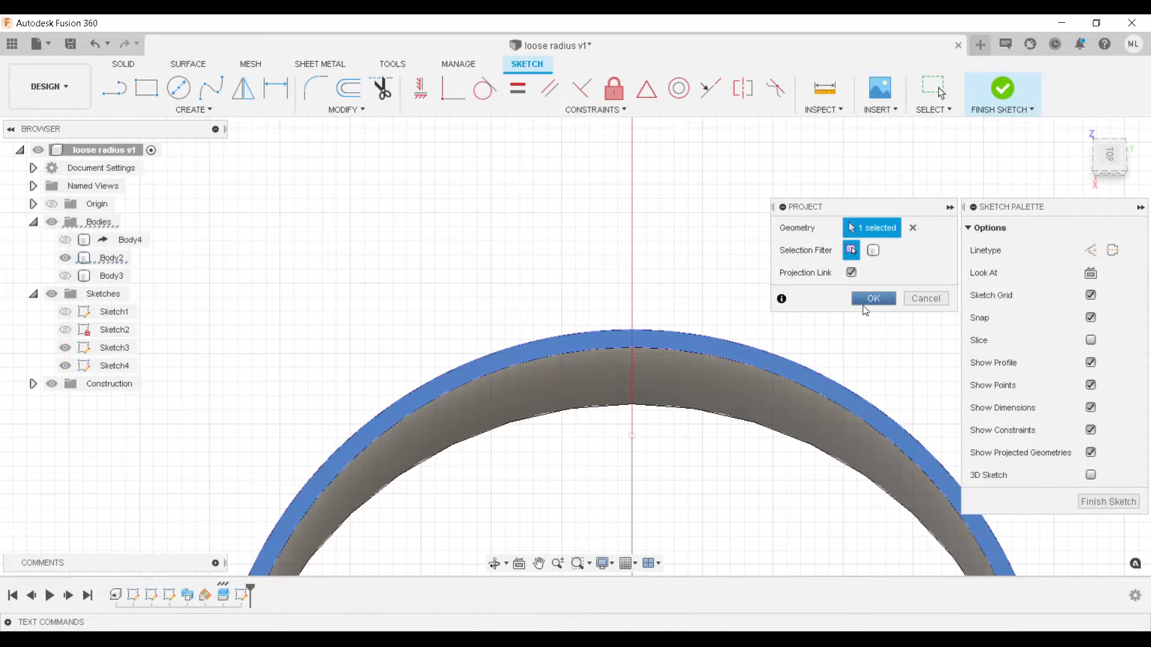
pyautogui.click(873, 298)
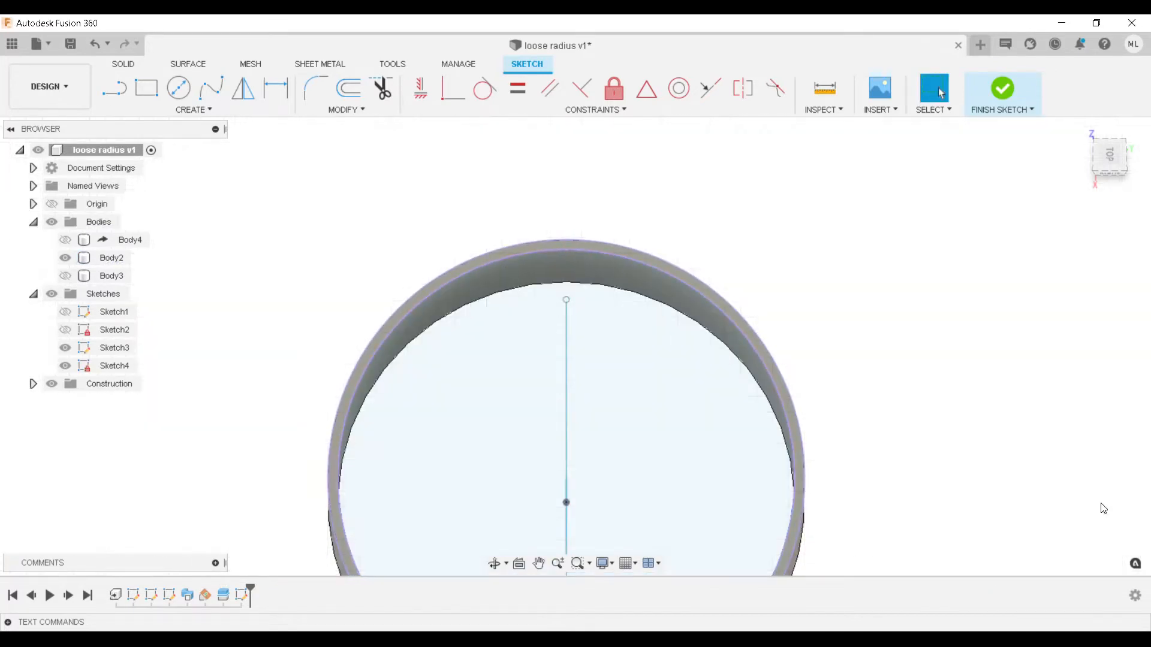
pyautogui.click(1002, 88)
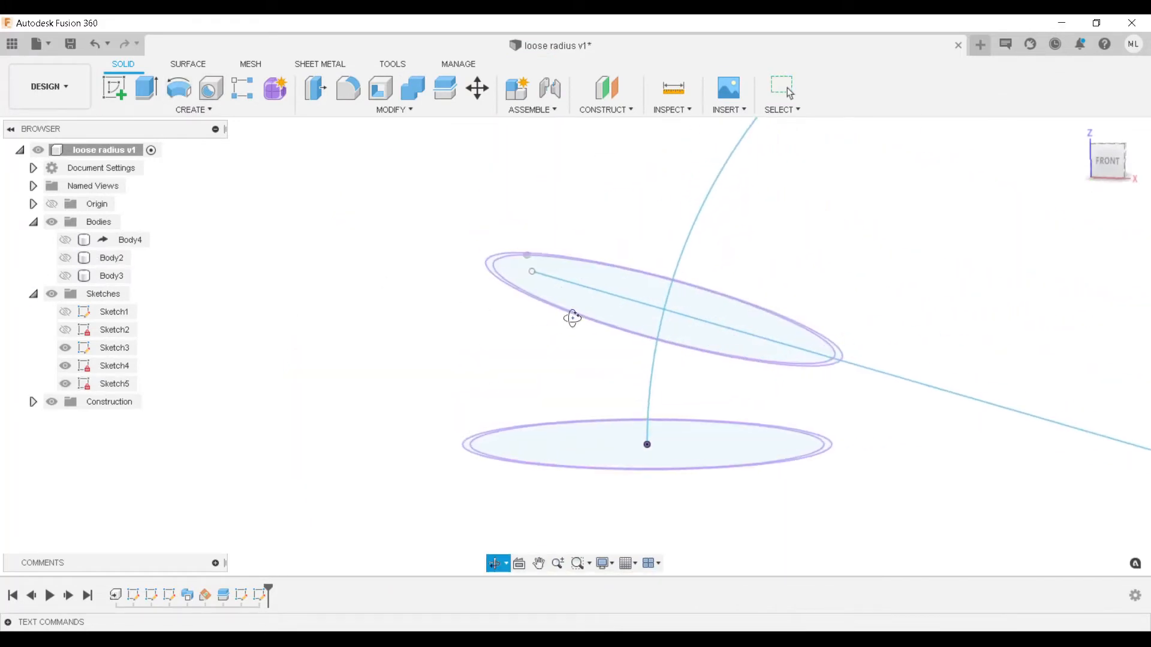
pyautogui.click(624, 314)
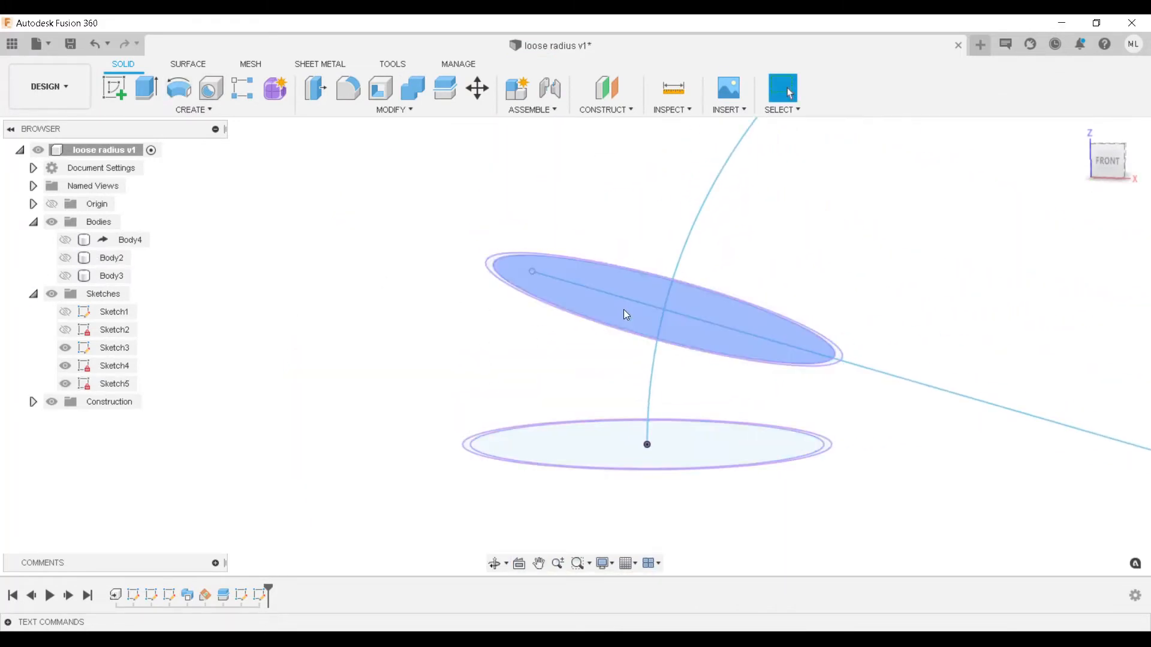
pyautogui.click(190, 109)
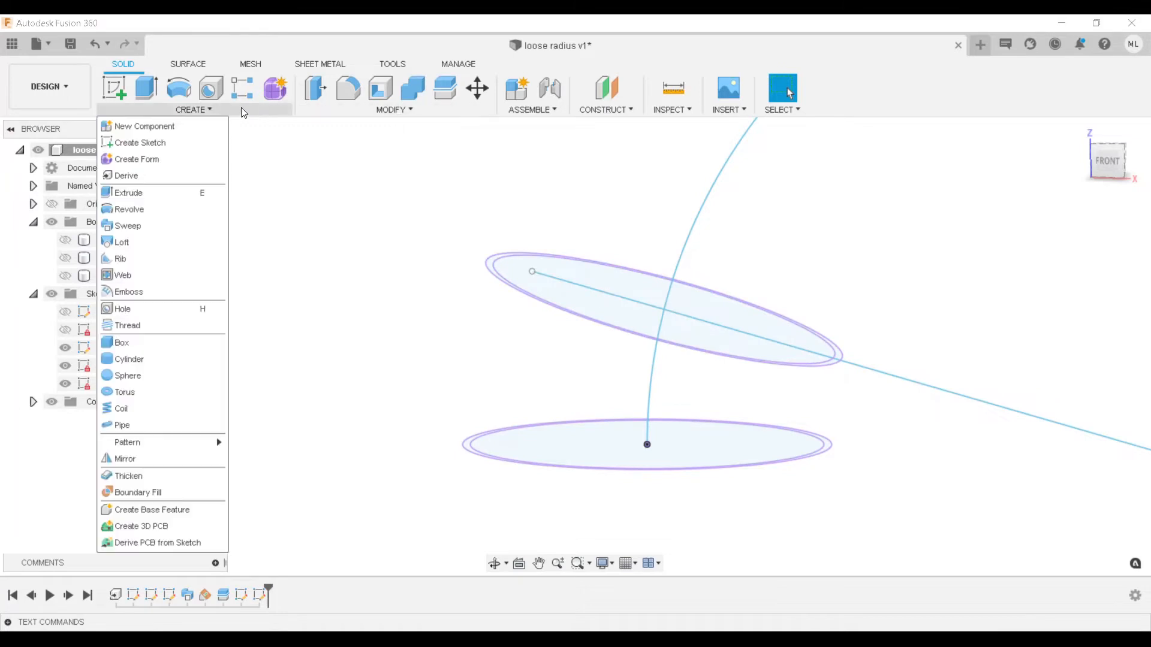
# Loft the flat bottom ring to the tilted ring profile, forming a slanted cylinder body
pyautogui.click(122, 242)
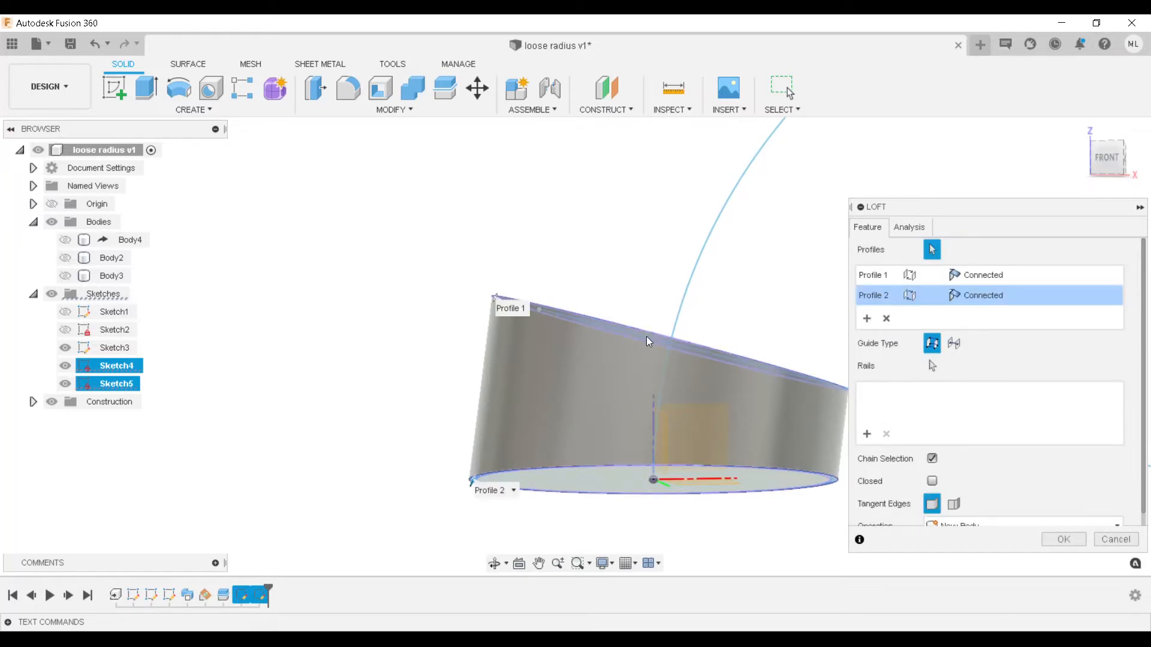
pyautogui.moveTo(1013, 511)
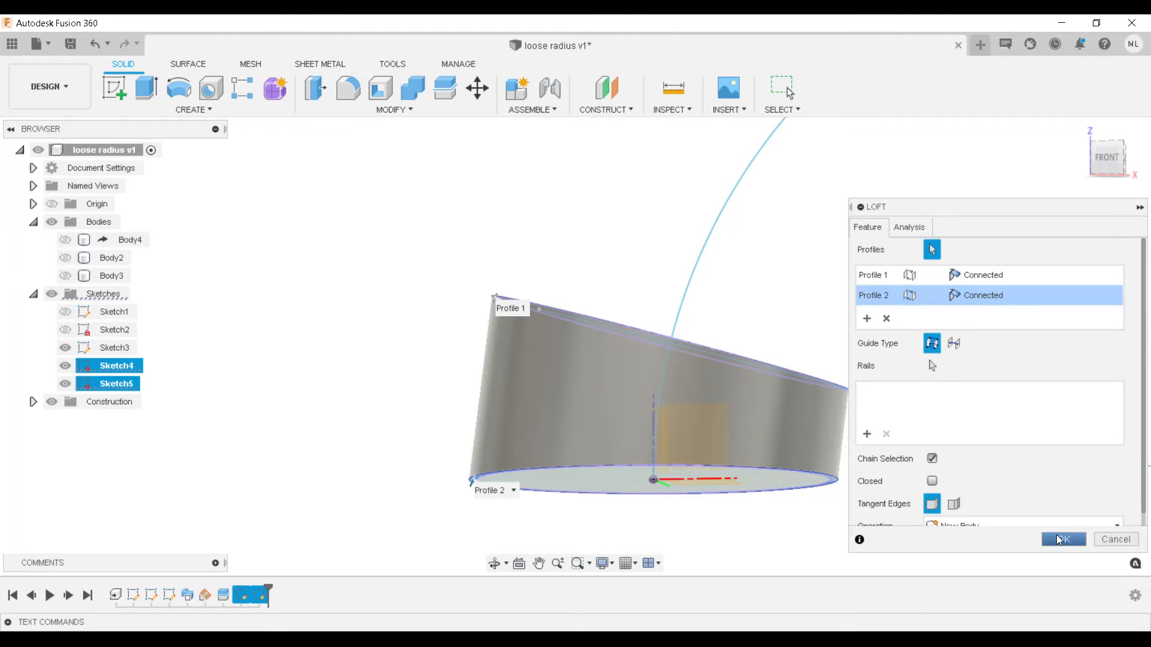
pyautogui.click(193, 109)
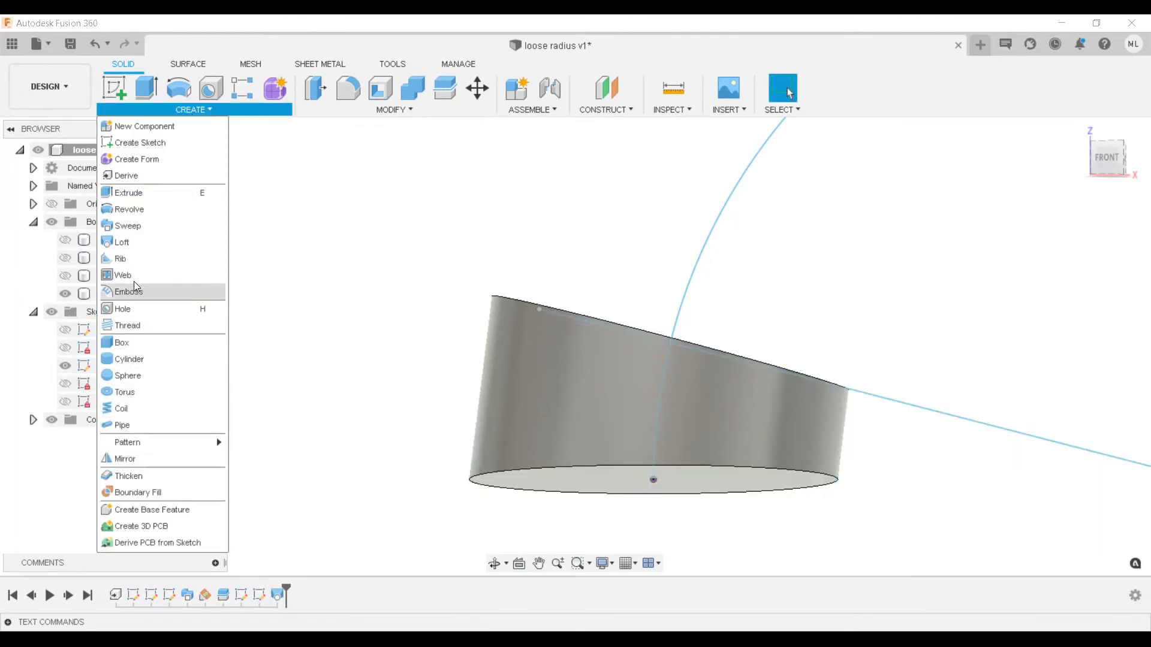
# Add a second loft on the angled solid and select Body4 (1) in the browser
pyautogui.click(121, 242)
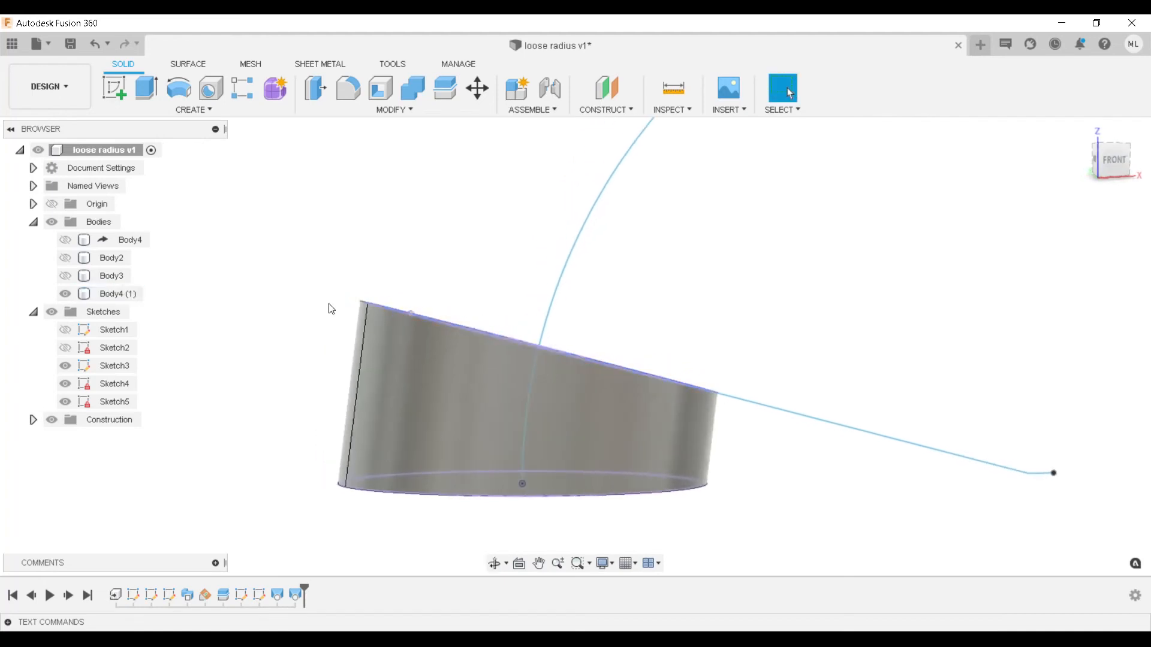
pyautogui.click(345, 477)
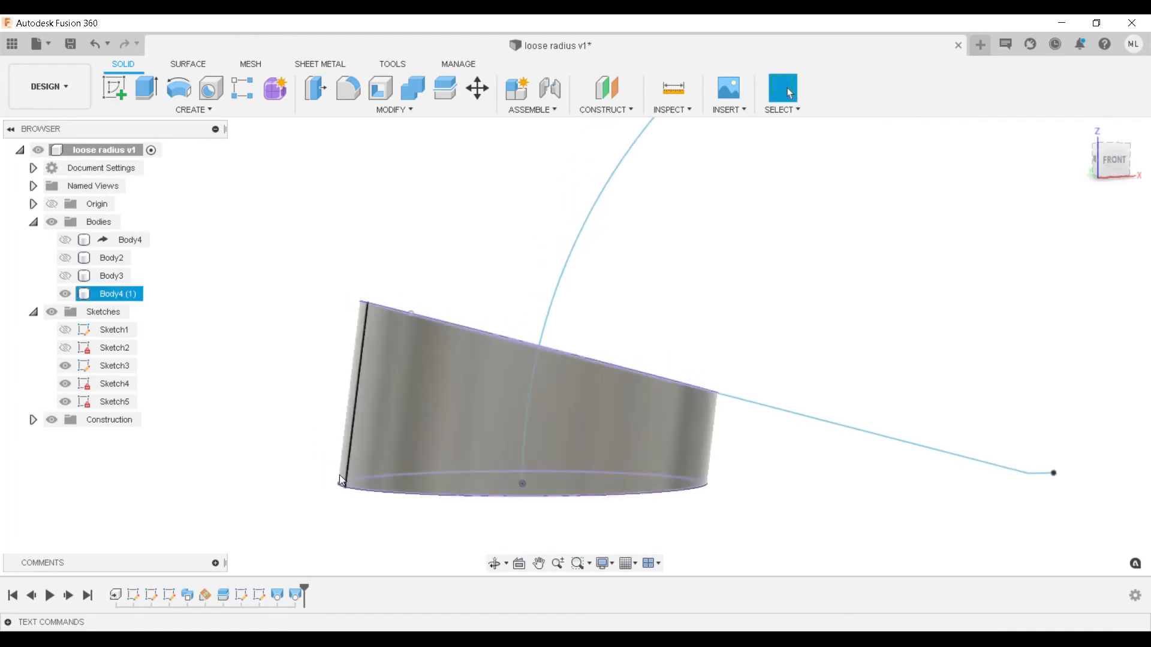